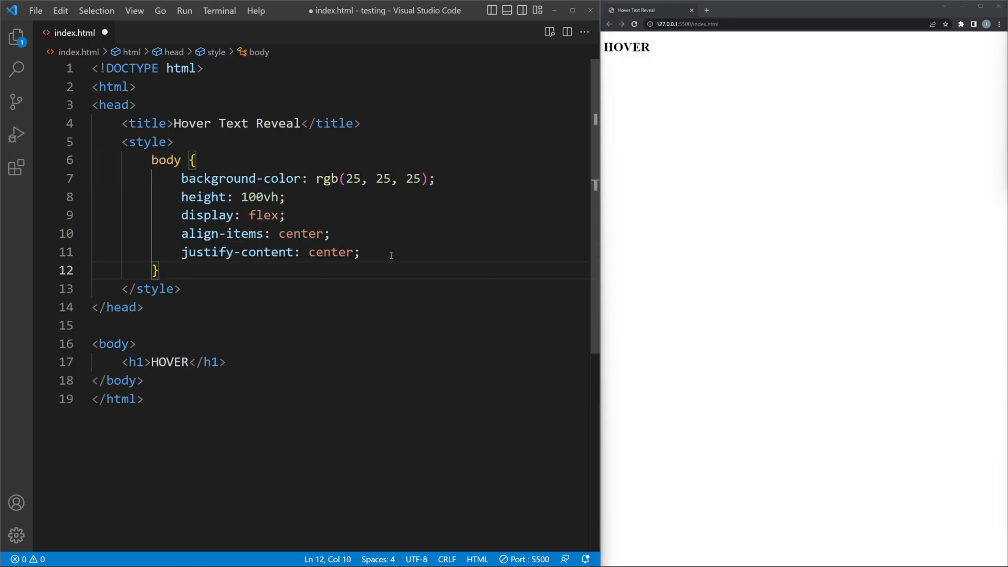
# Step: Save the dark centred page with its 15rem Verdana HOVER heading and begin a second h1 rule
pyautogui.press('enter')
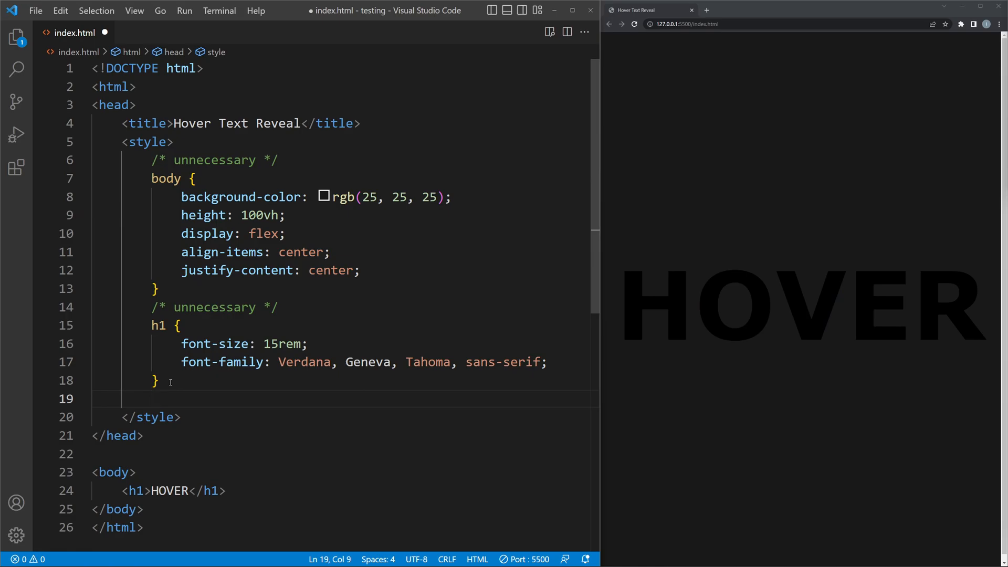
pyautogui.write('h1{')
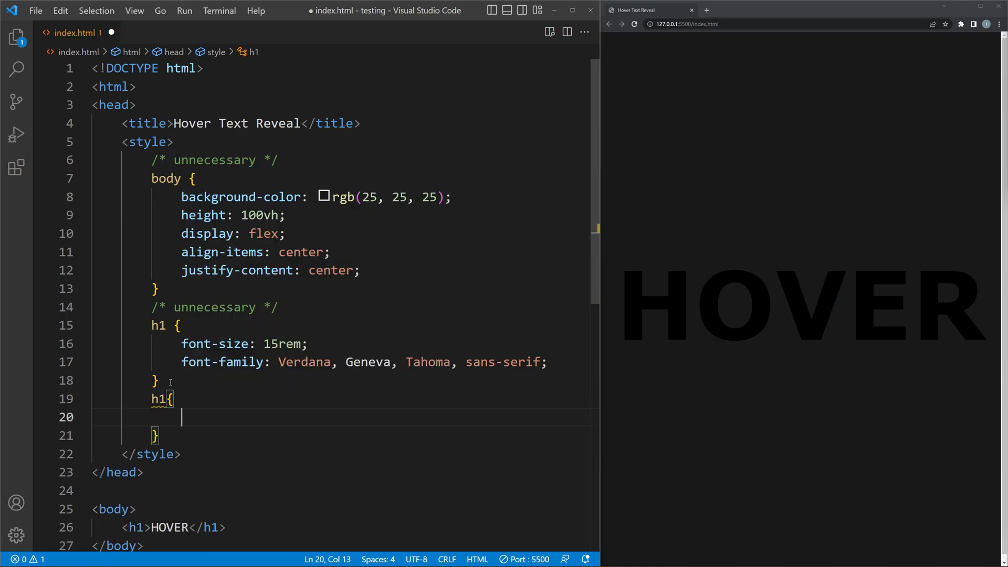
# Step: Make the h1 colour transparent with a 3px dark magenta text stroke and relative position
pyautogui.write('color:')
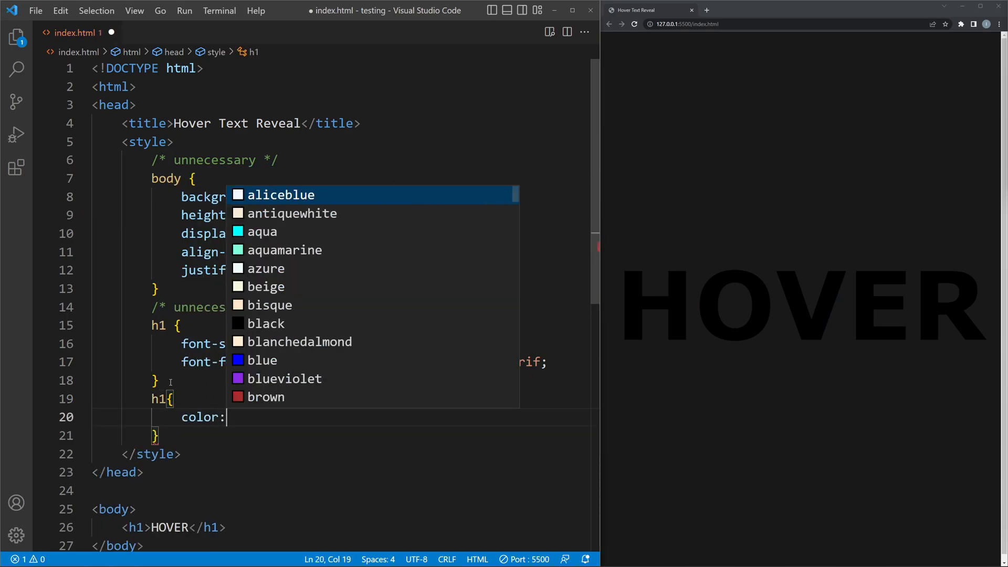
pyautogui.write('transparent;')
pyautogui.write('-webkit-text-stroke: 3px darkmagenta;')
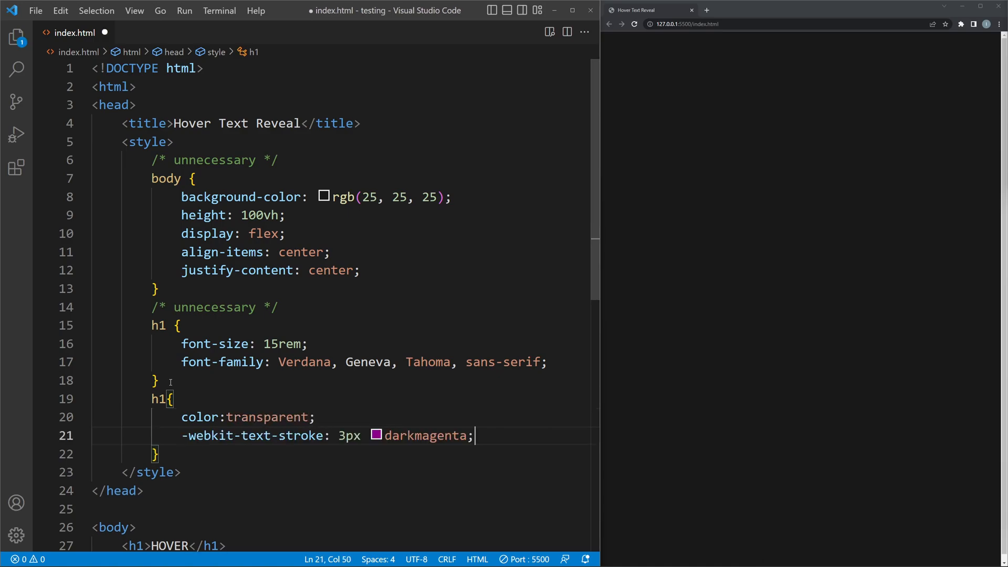
pyautogui.write('position: re;')
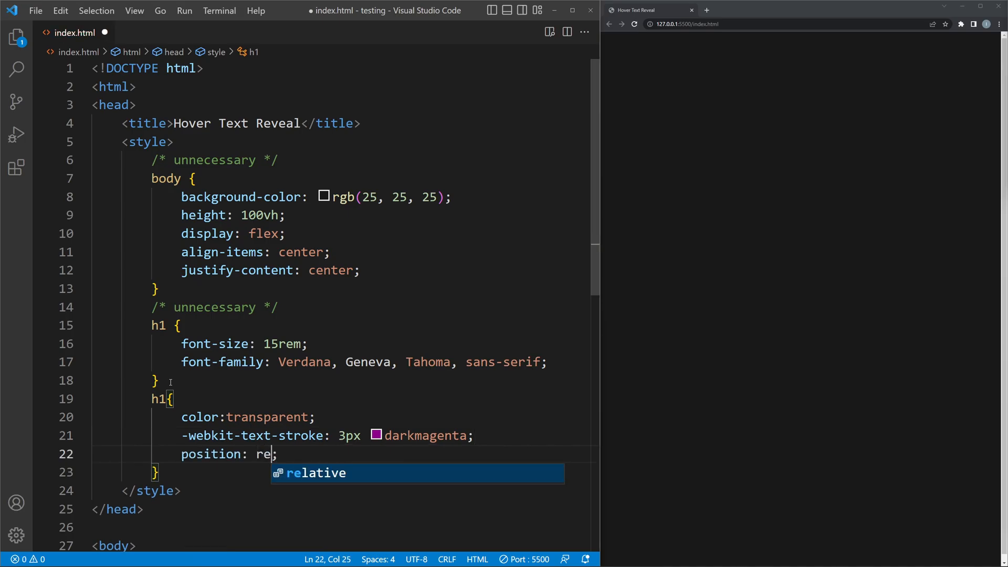
pyautogui.press('Tab')
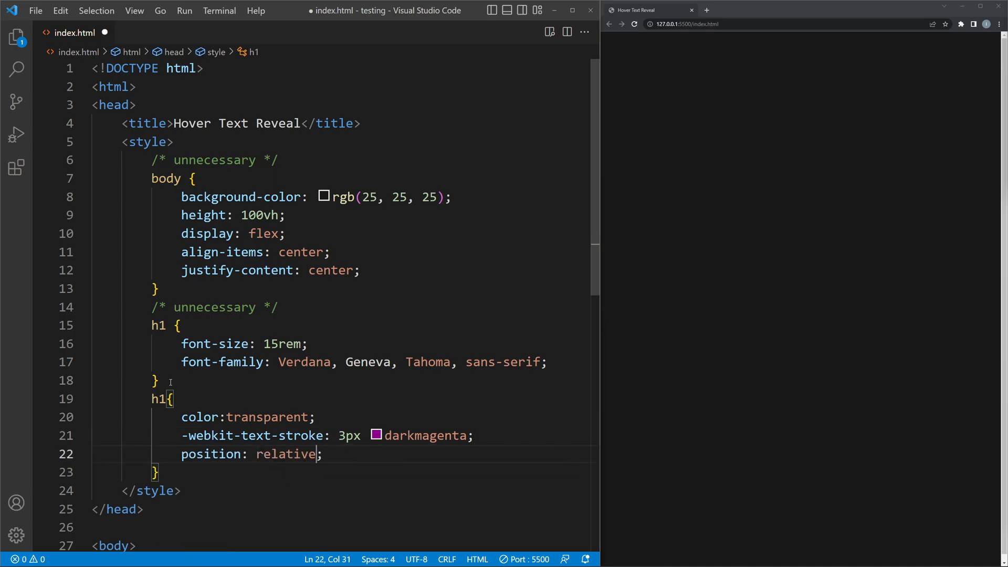
pyautogui.write('h1')
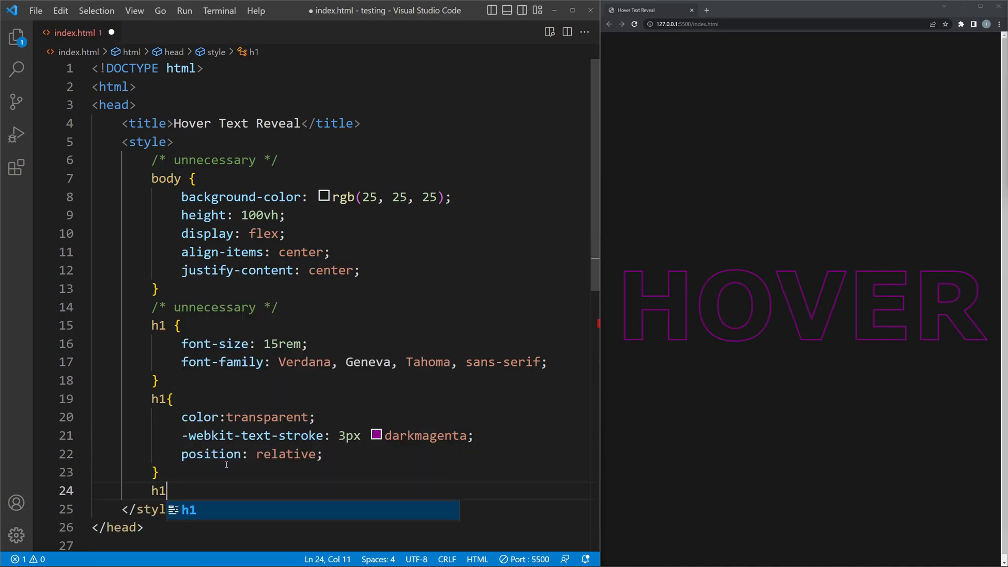
# Step: Add an h1::before overlay: width 0, height 100%, overflow hidden, darkmagenta, 8px solid right border
pyautogui.write('::before{')
pyautogui.write('position: absolute;')
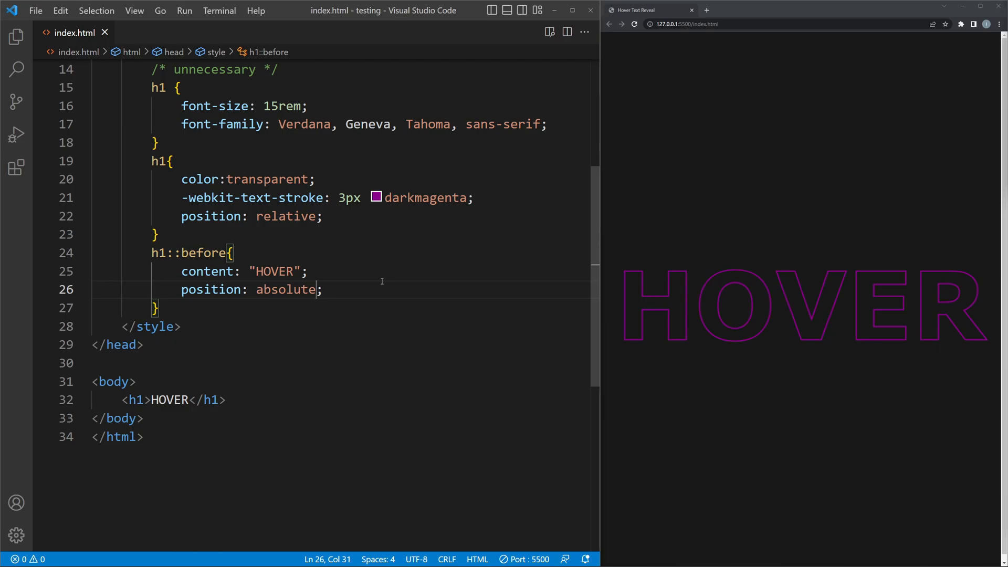
pyautogui.press('Enter')
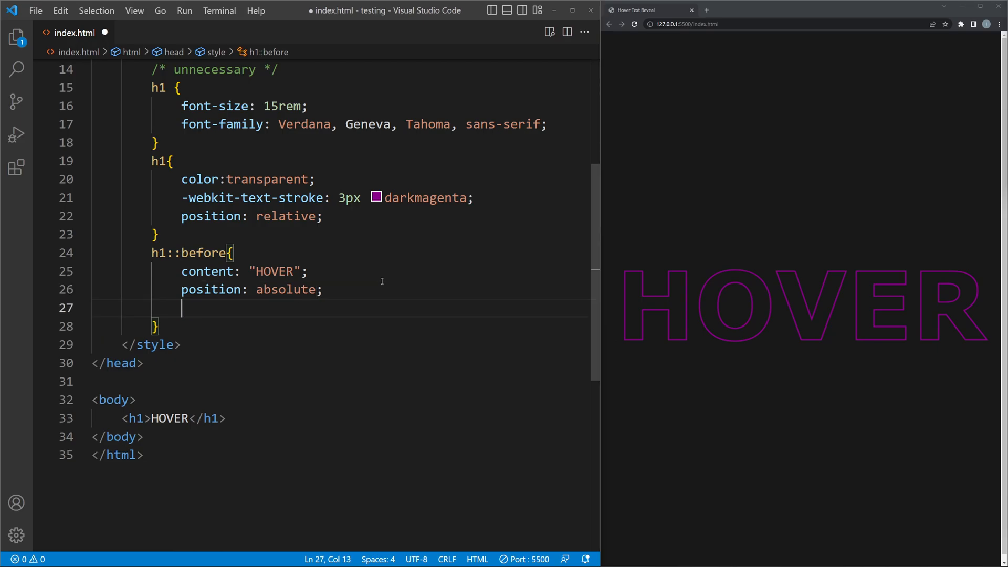
pyautogui.write('width: 0;')
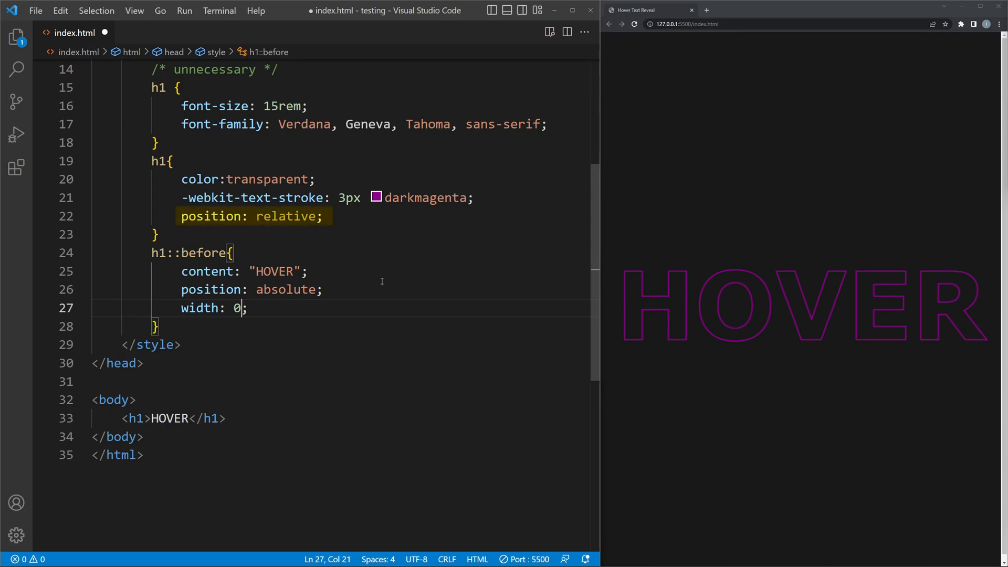
pyautogui.write('height: 100;')
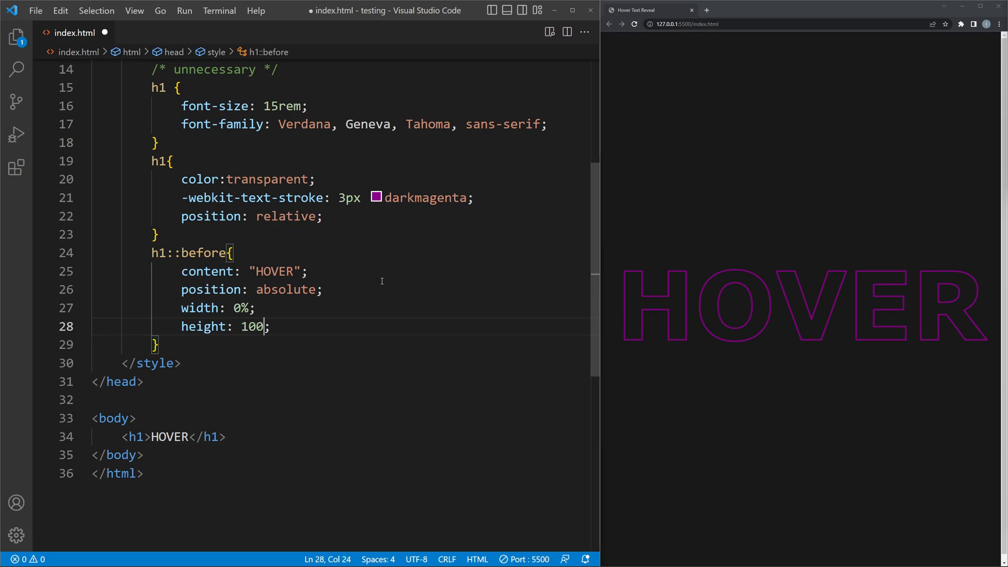
pyautogui.write('%')
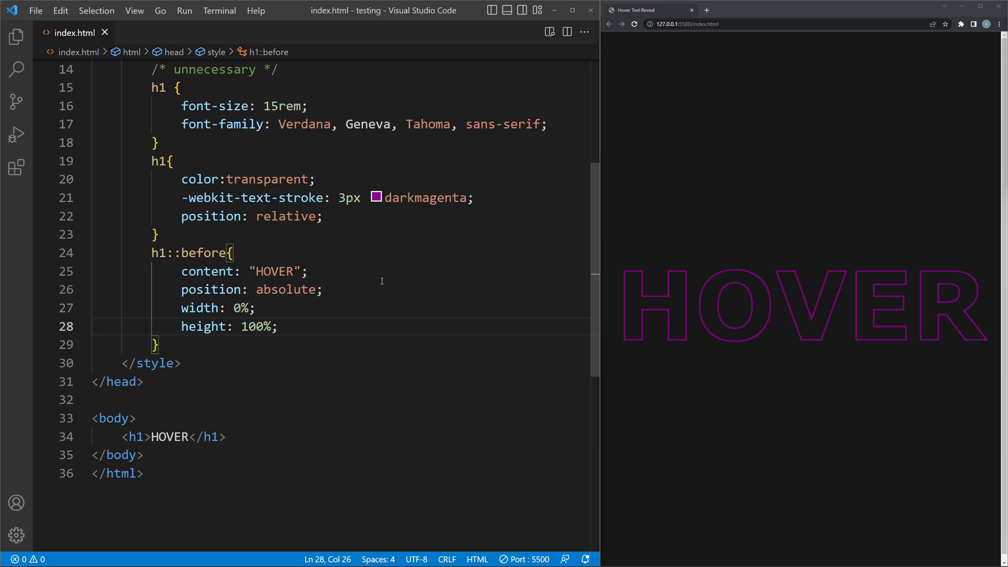
pyautogui.write('overflow:')
pyautogui.write('color: dar;')
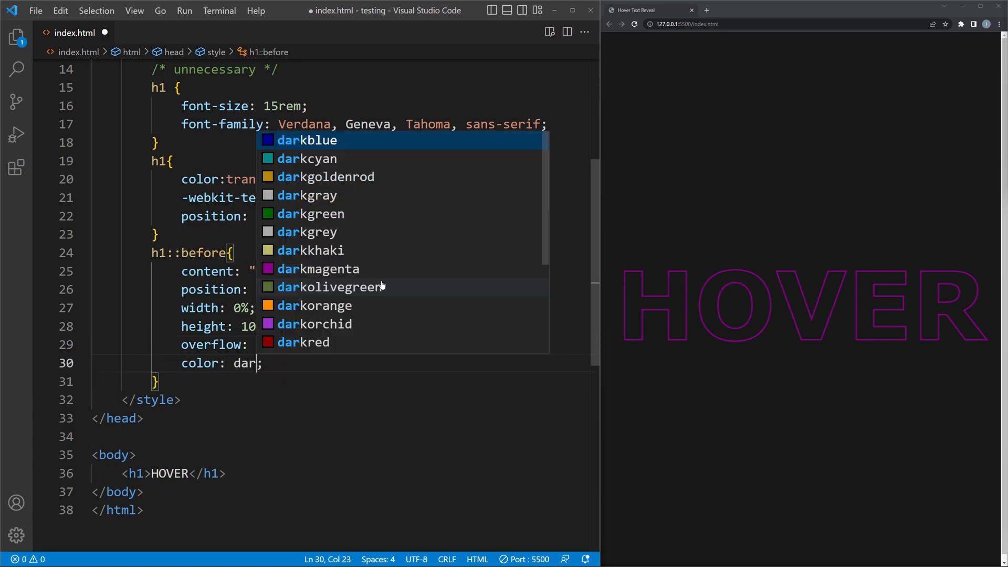
pyautogui.write('magenta')
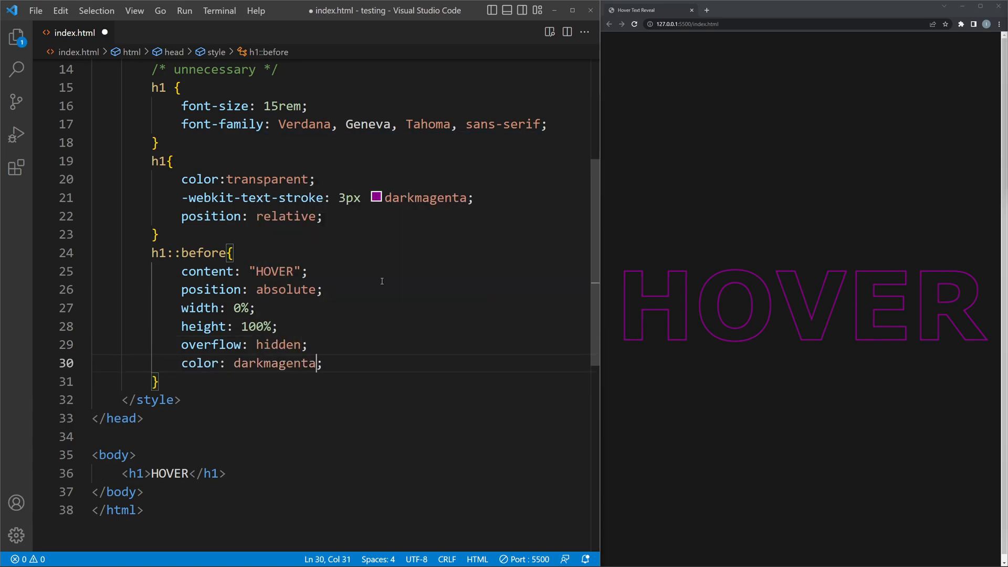
pyautogui.write('border-right: 8px solid darkmagenta;')
pyautogui.write('transition: 1s ease-in-out;')
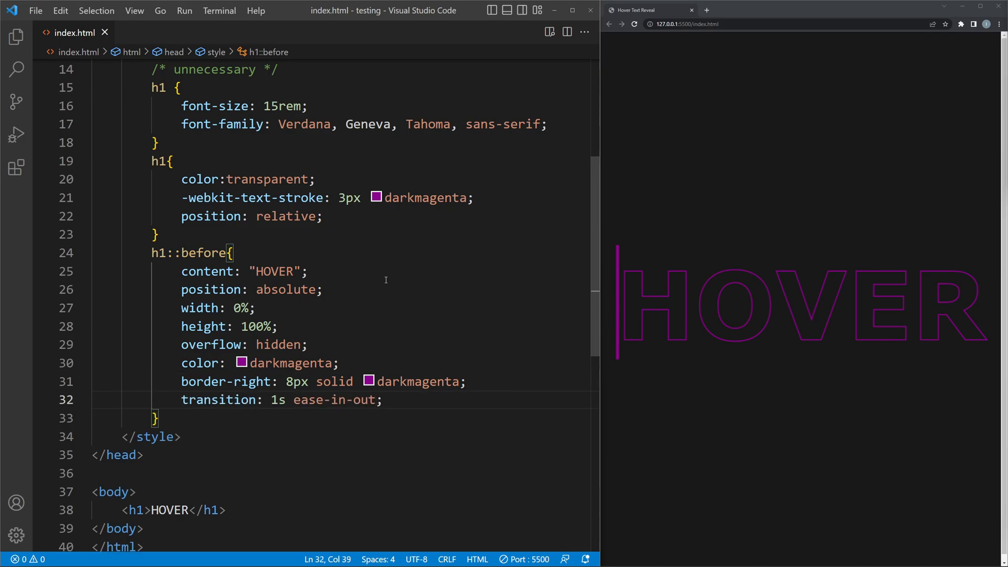
# Step: Open an empty h1:hover::before rule below the overlay rule
pyautogui.write('h1:hov')
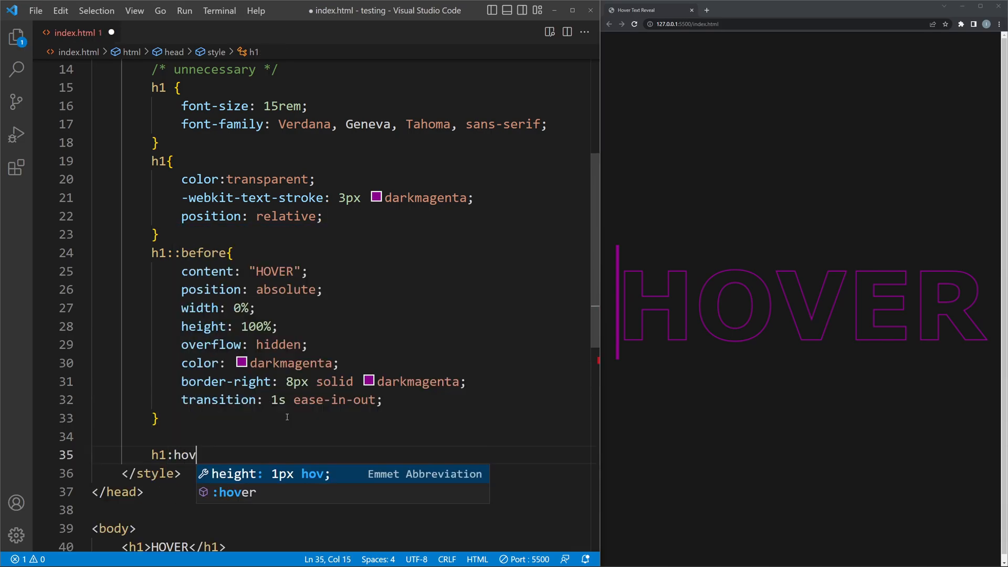
pyautogui.write('er::before')
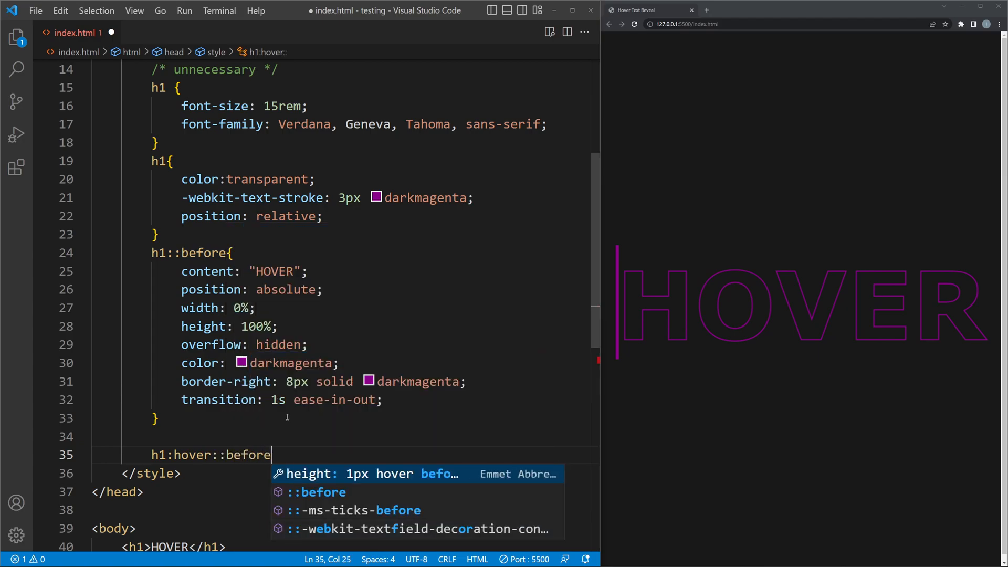
pyautogui.write('{')
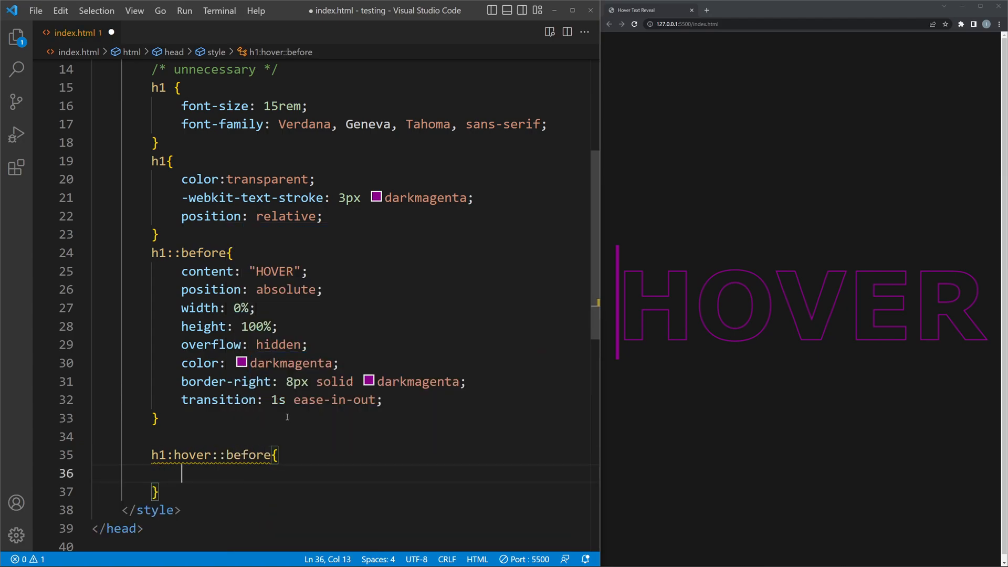